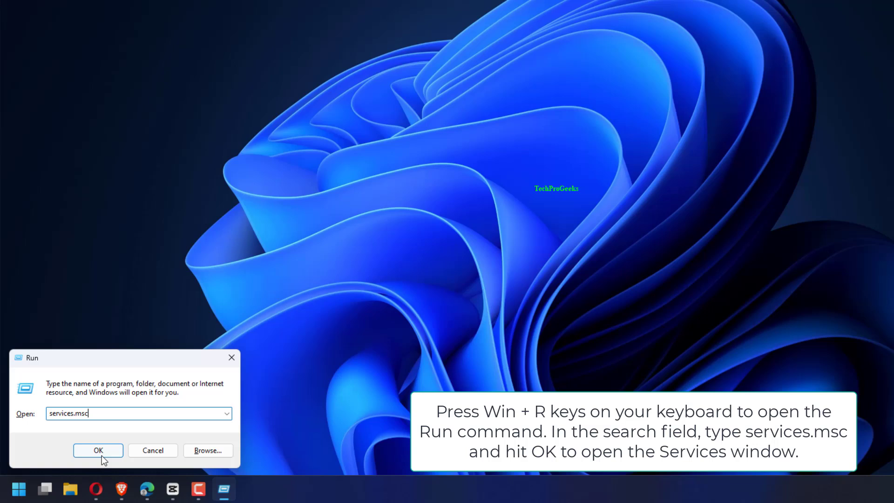
Confirm the Run dialog to launch services.msc.
click(98, 450)
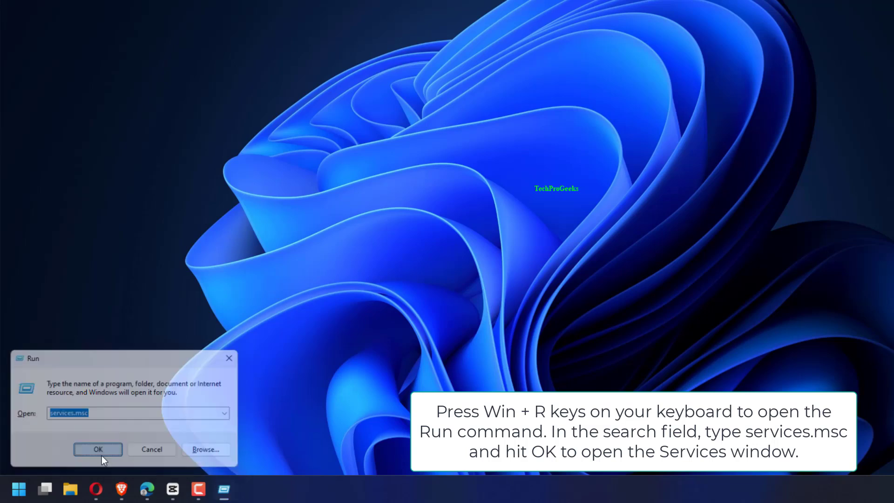
click(98, 450)
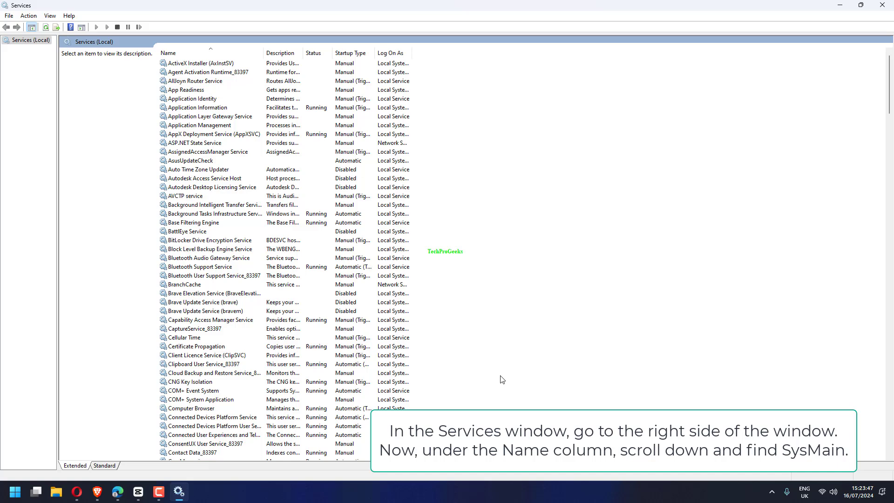
Scroll the Services list down until the SysMain entry is visible.
scroll(down, 3)
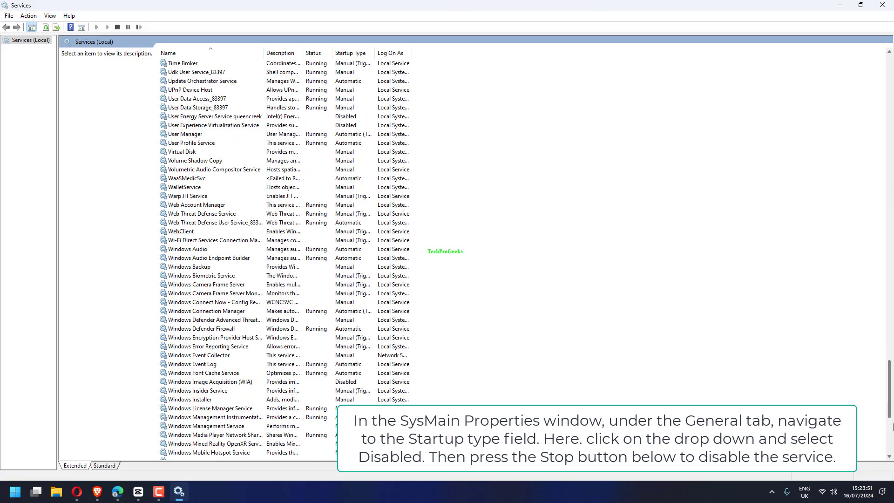
scroll(down, 3)
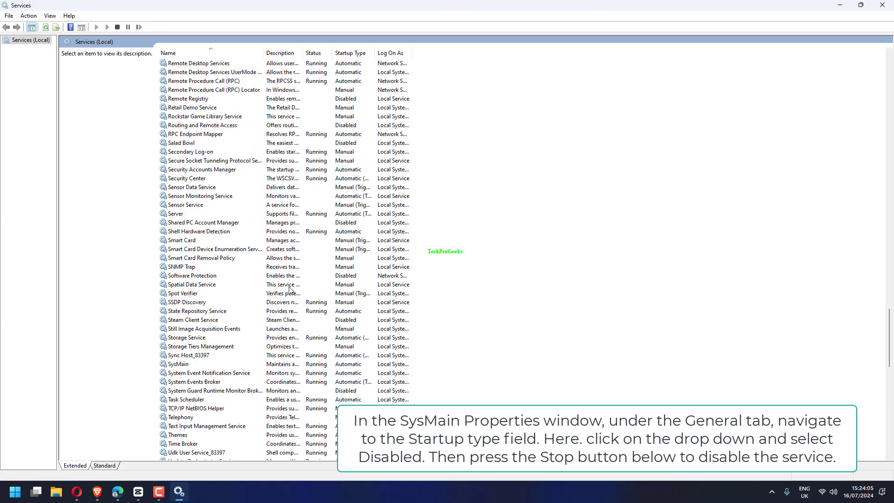
mouse_move(194, 292)
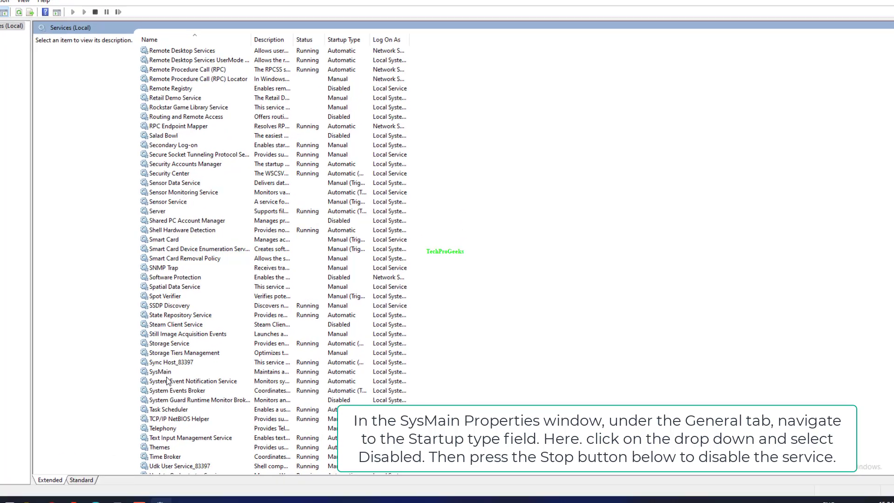
click(160, 372)
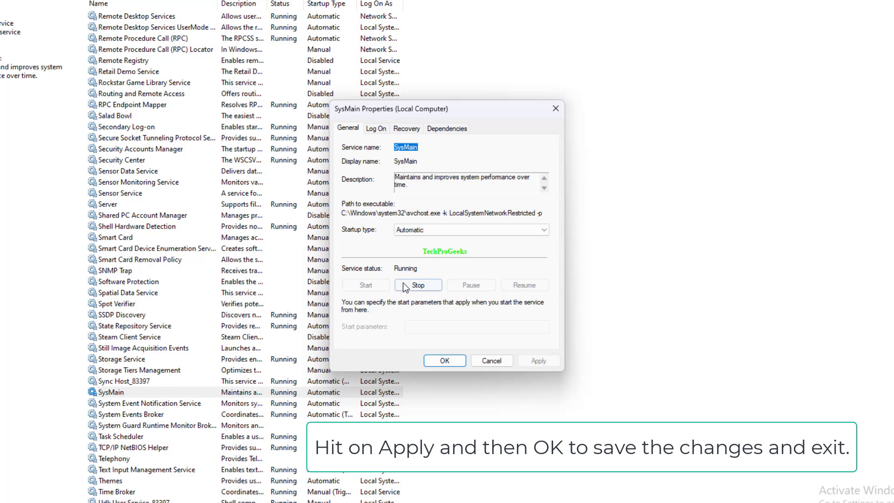
click(471, 230)
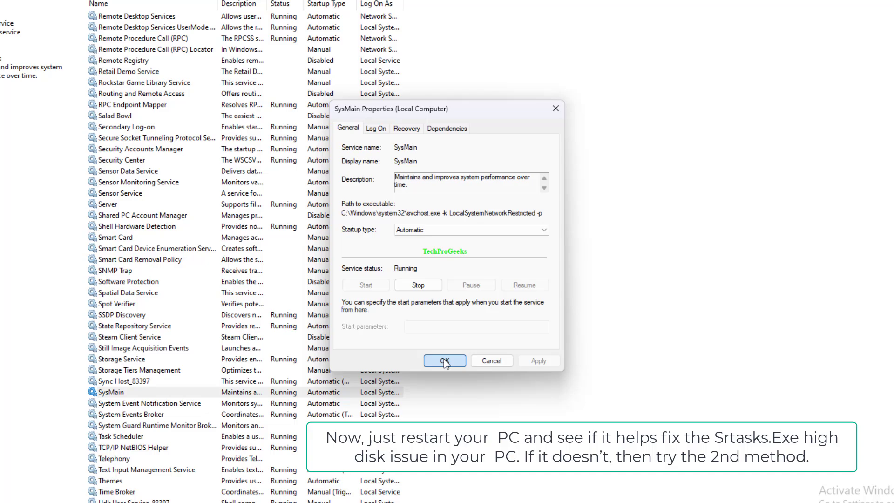
click(445, 360)
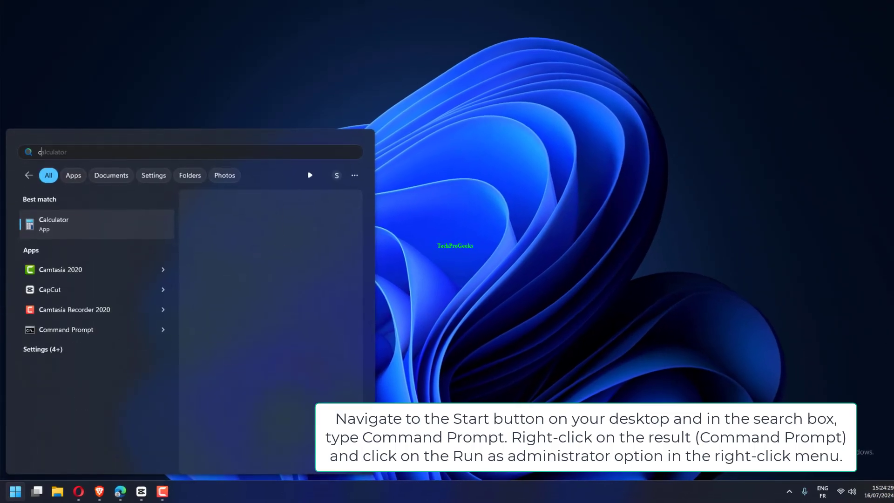
Search Start for cmd and launch Command Prompt as administrator.
text(cmd)
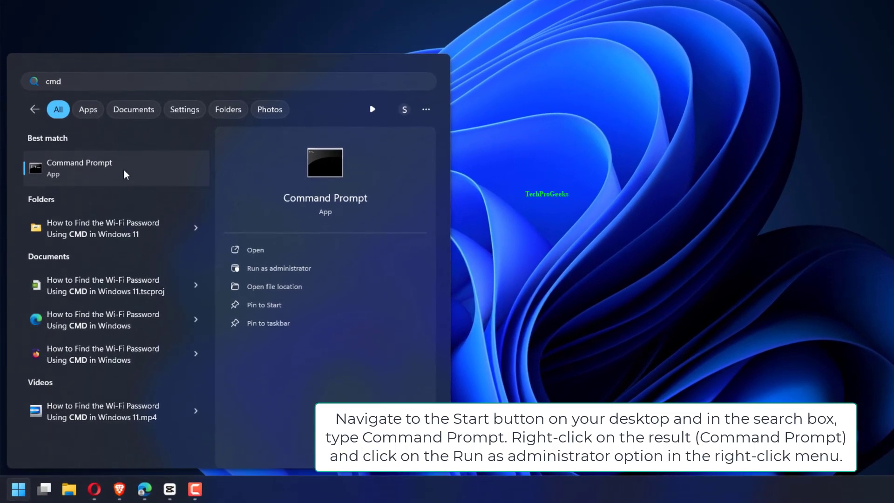
right_click(79, 168)
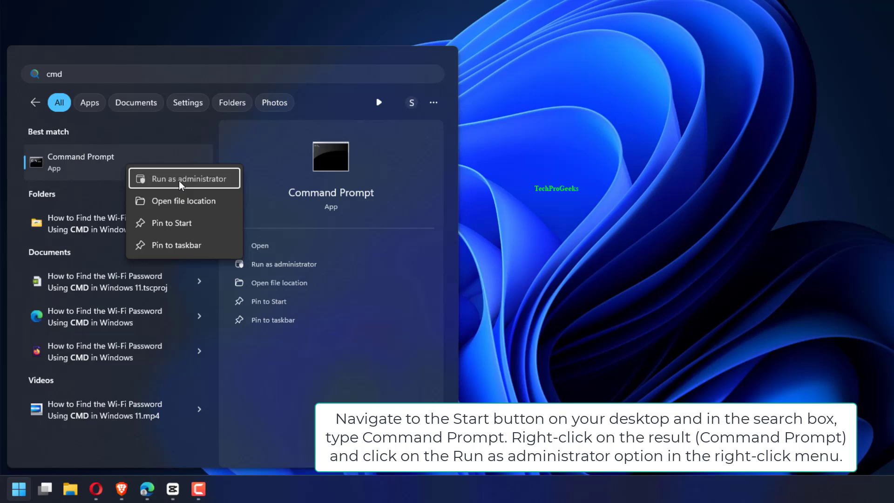
click(184, 179)
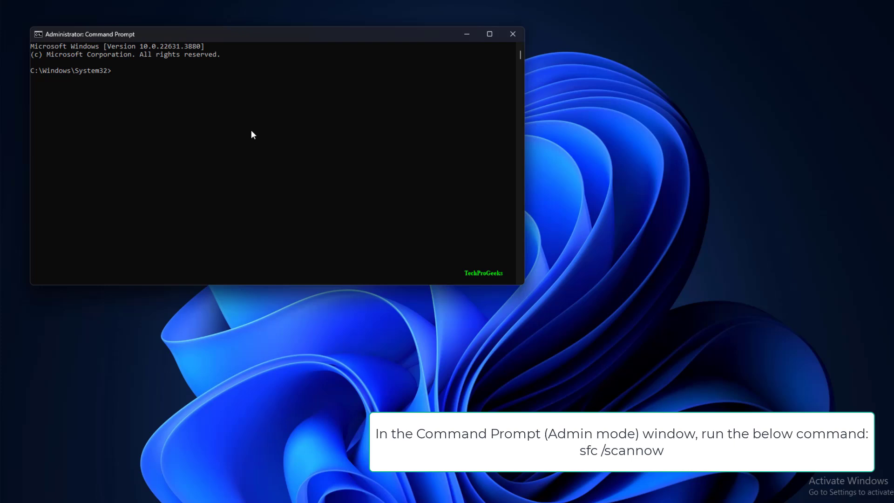
Run sfc /scannow, DISM.exe /Online /Cleanup-image /Restorehealth and chkdsk C: /R, then close the window.
text(sfc /scannow)
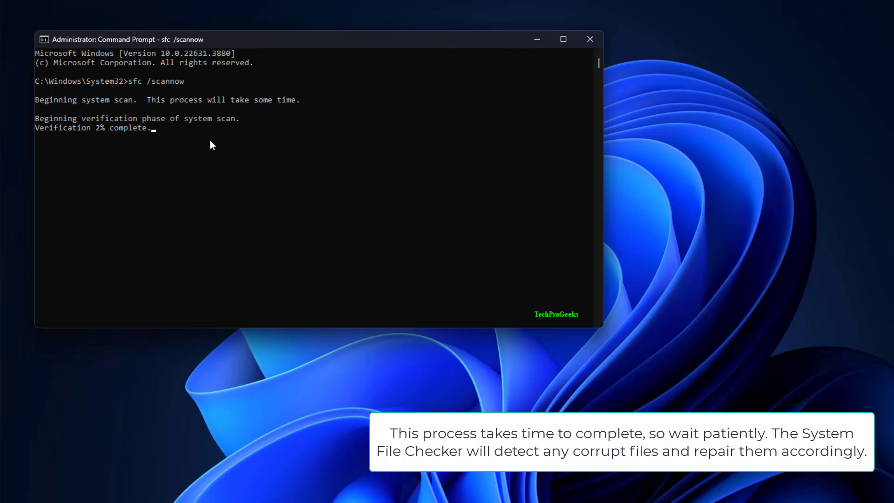
mouse_move(261, 202)
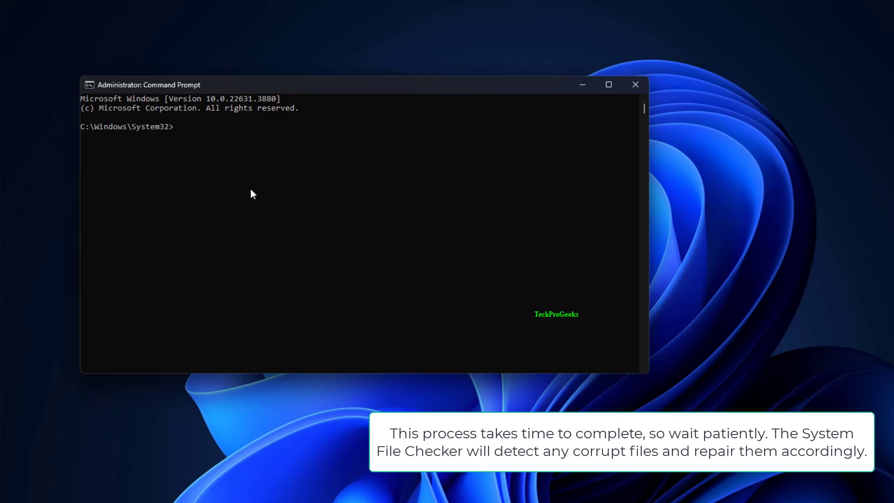
text(DISM.exe /Online /Cleanup-image /Restorehealth)
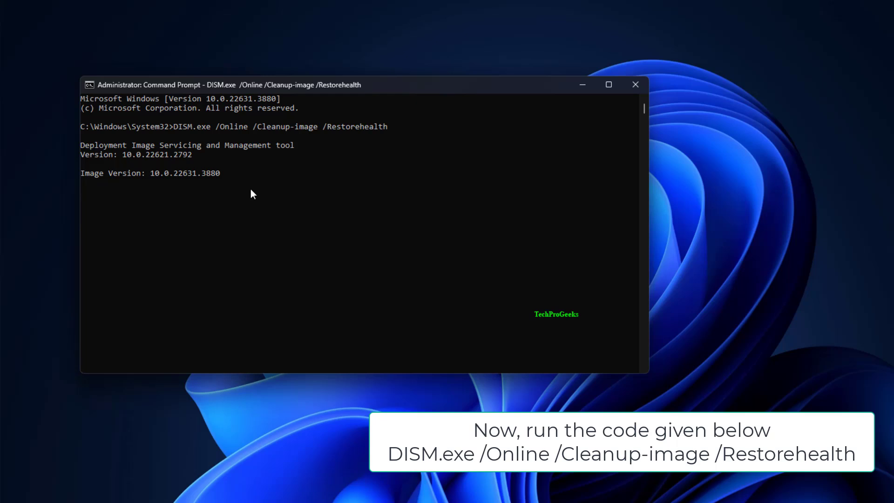
mouse_move(253, 202)
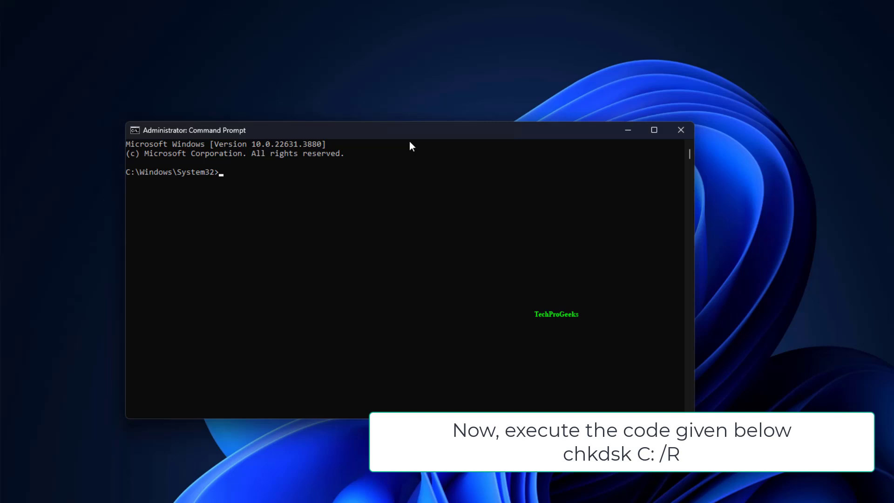
text(chkdsk C: /R)
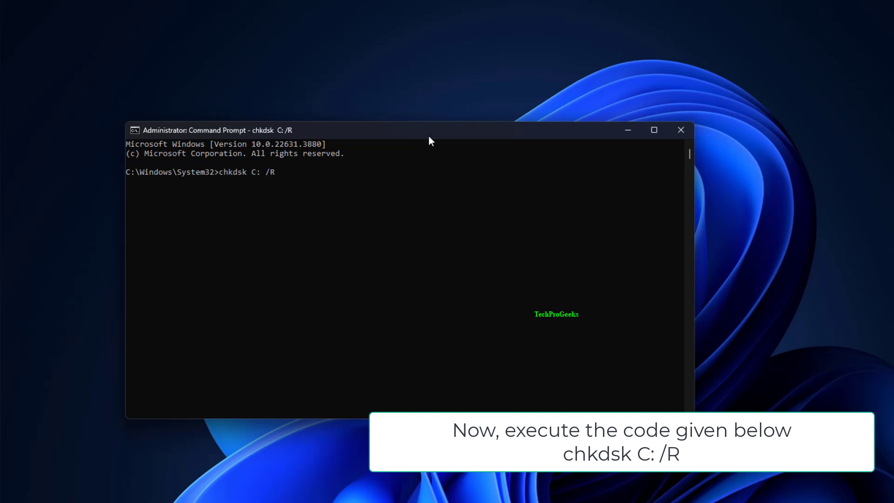
key(Enter)
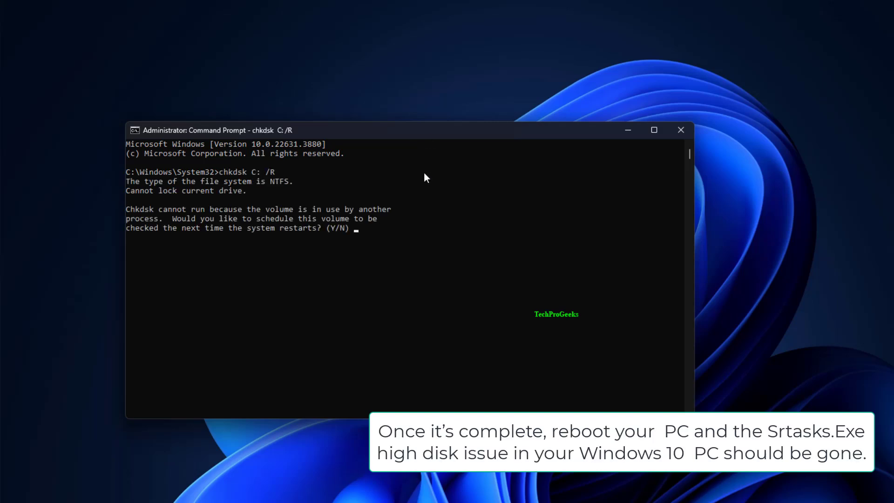
mouse_move(654, 181)
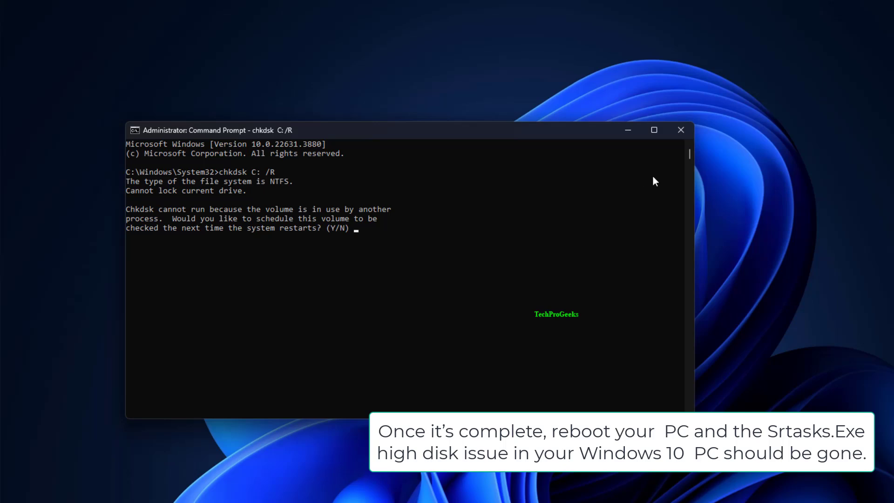
click(681, 130)
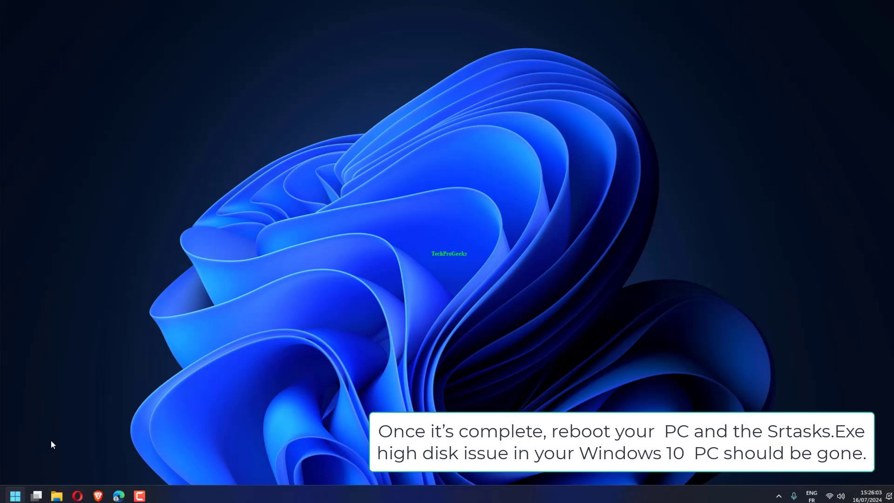
Search Start for 'Create a restore point' to reach System Properties.
click(16, 492)
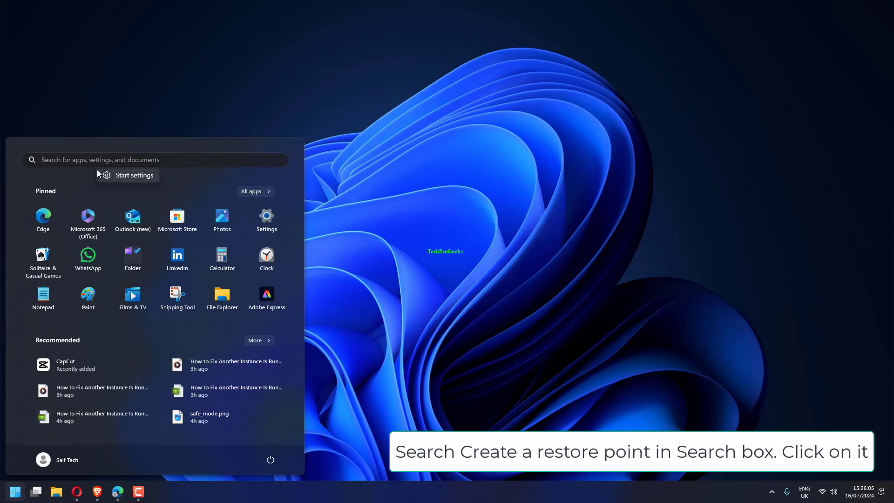
text(Create a restore point)
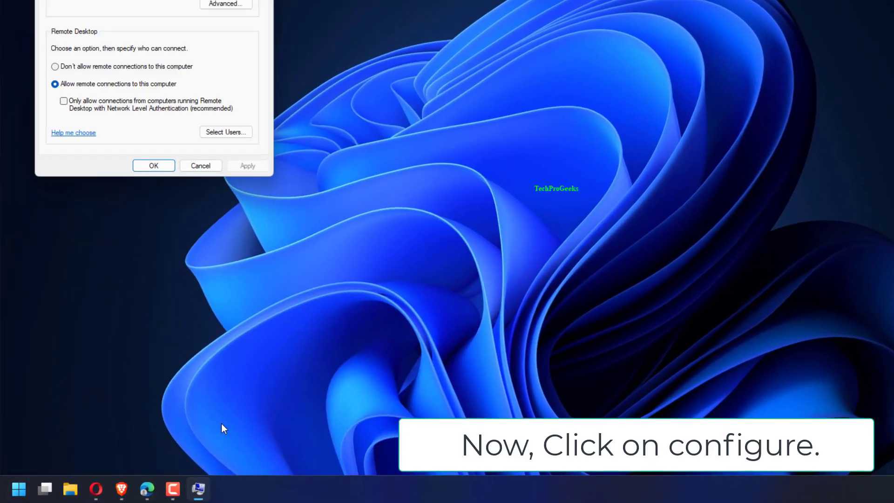
Select 'Don't allow remote connections to this computer' on the Remote tab.
click(54, 66)
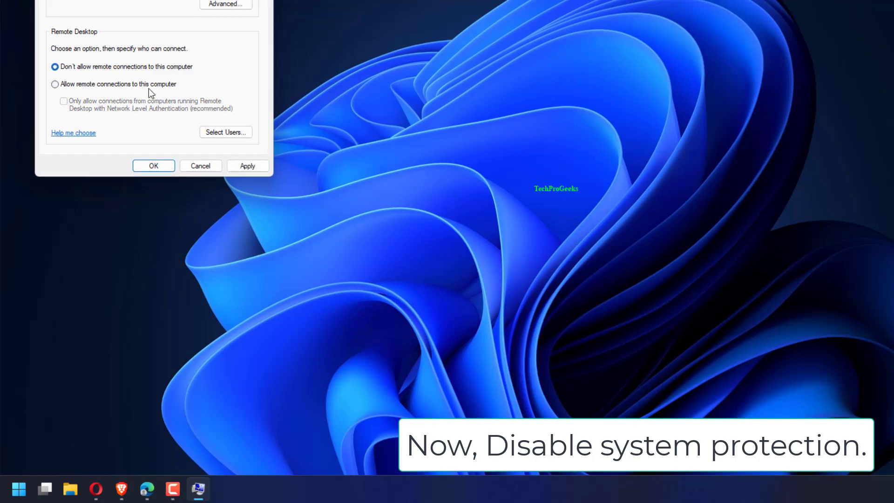